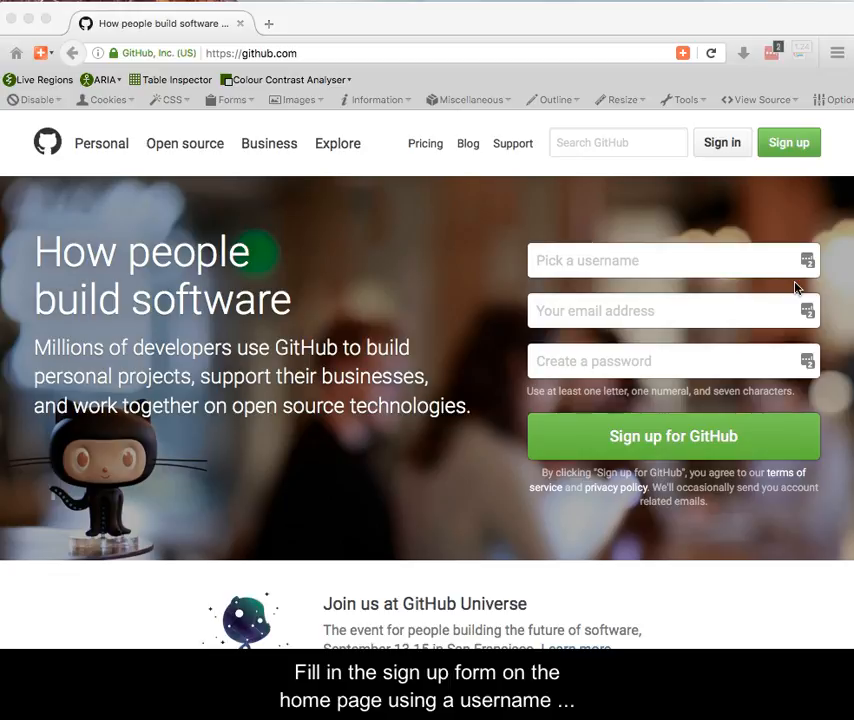
Step: Register the account userdemo22 with an email and password via the home-page sign-up form
left_click(612, 260)
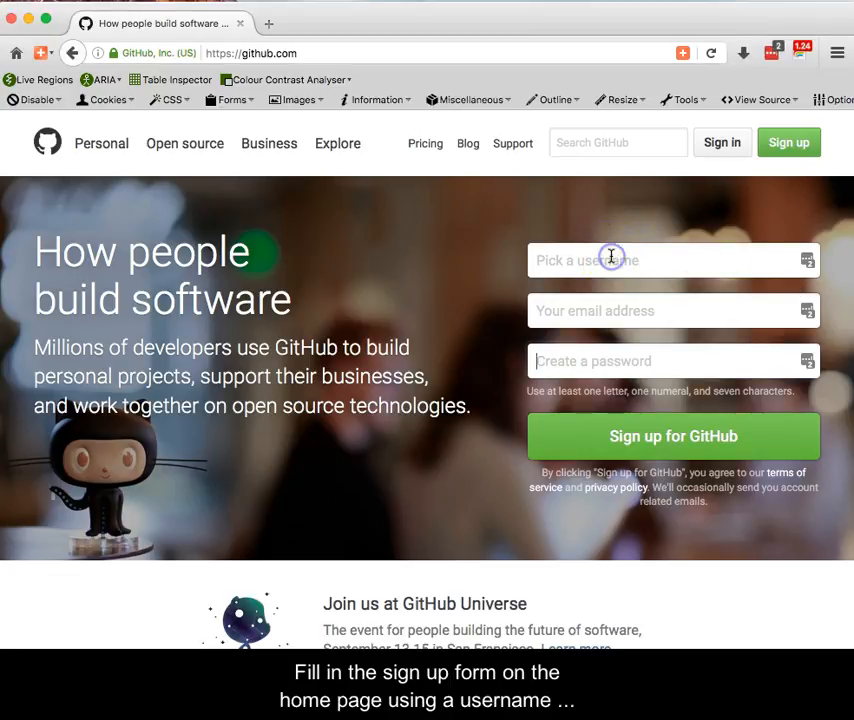
type("userdemo22")
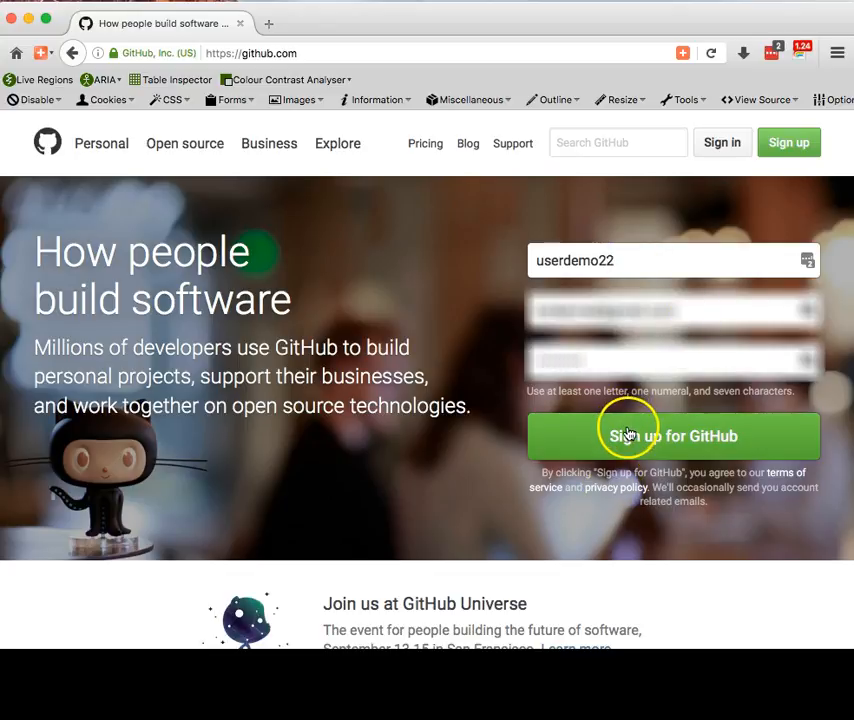
left_click(672, 436)
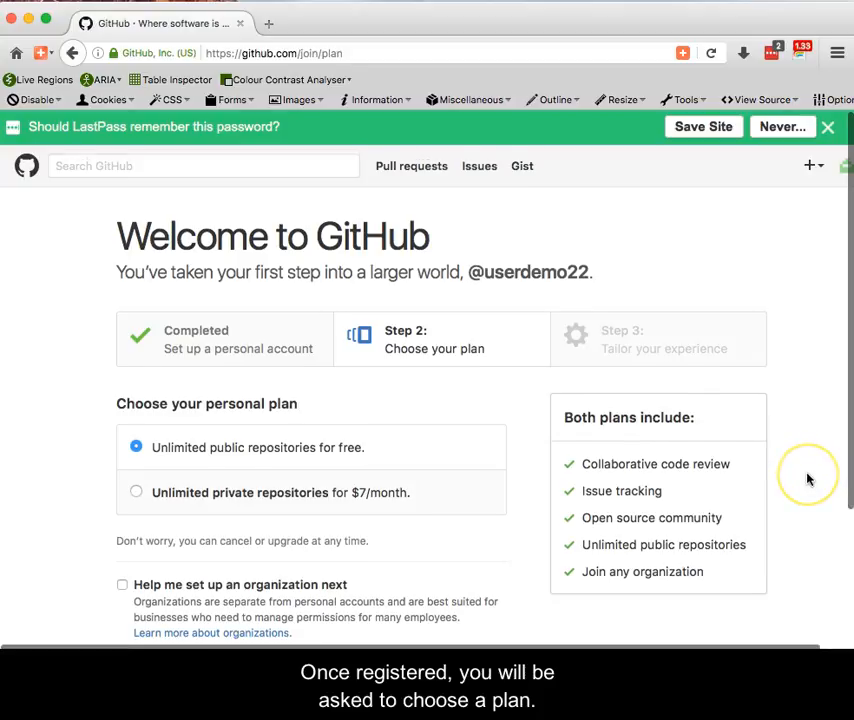
Step: Continue with 'Unlimited public repositories for free' as the chosen plan
scroll("down", 3)
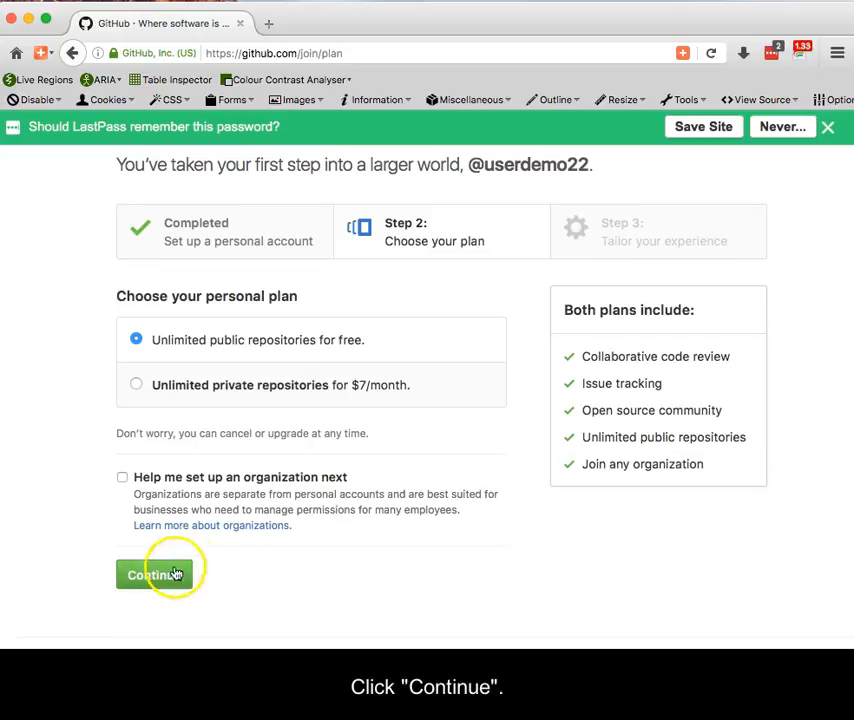
left_click(156, 576)
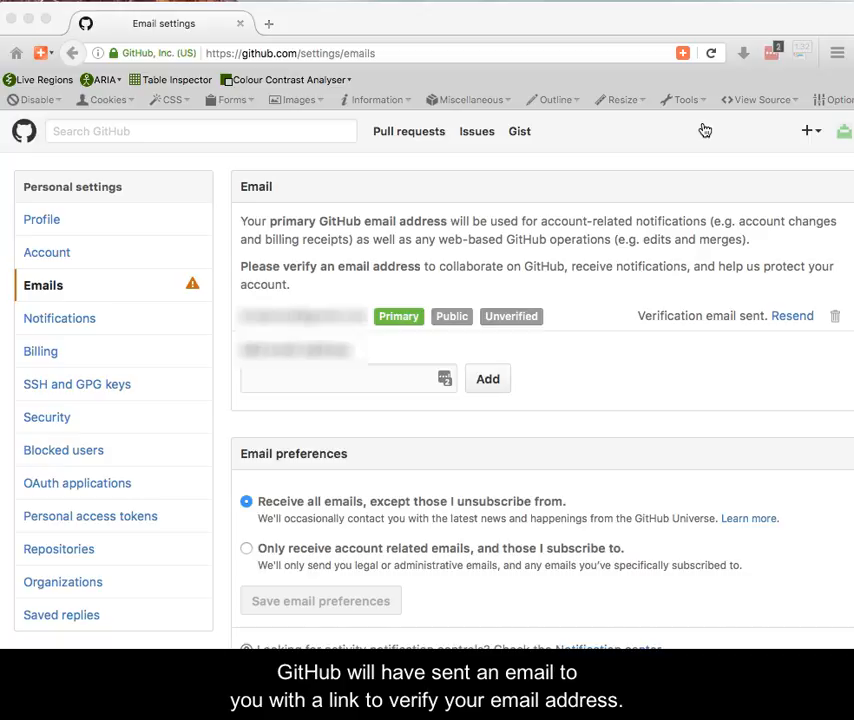
mouse_move(644, 458)
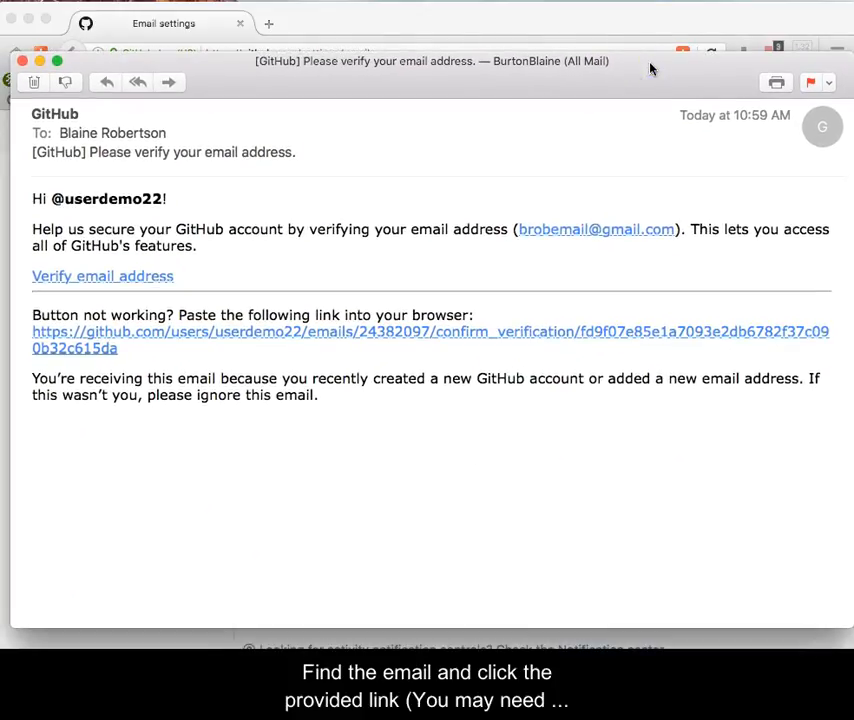
mouse_move(544, 336)
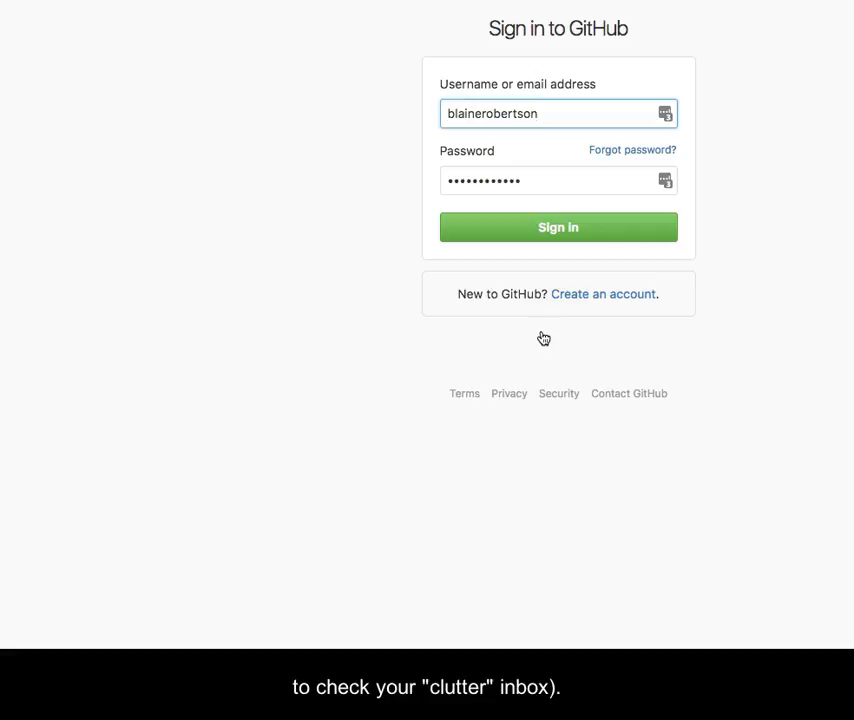
Step: Sign in on the page opened by the verification link to confirm the email address
left_click(558, 228)
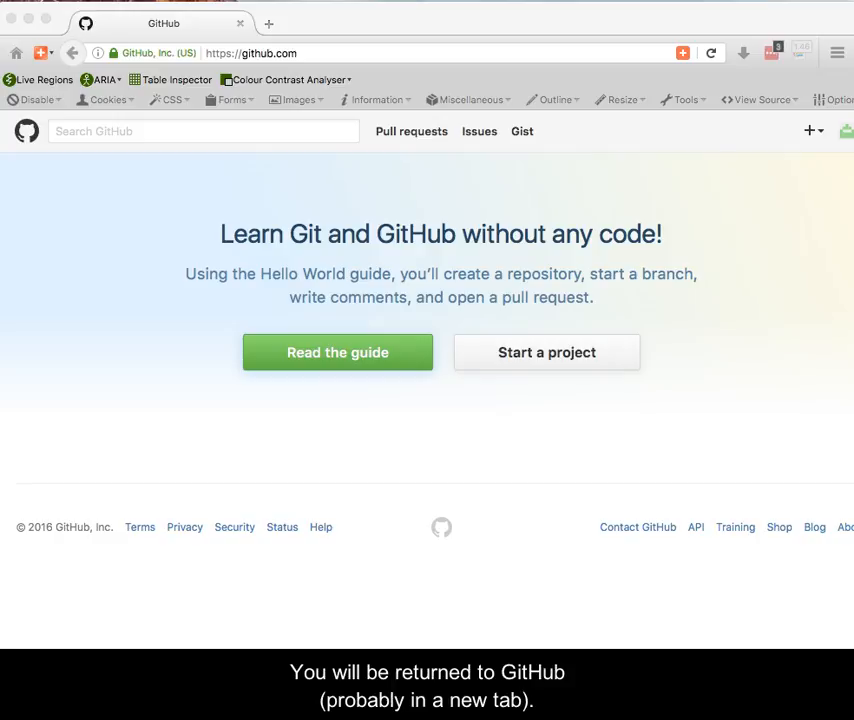
mouse_move(764, 396)
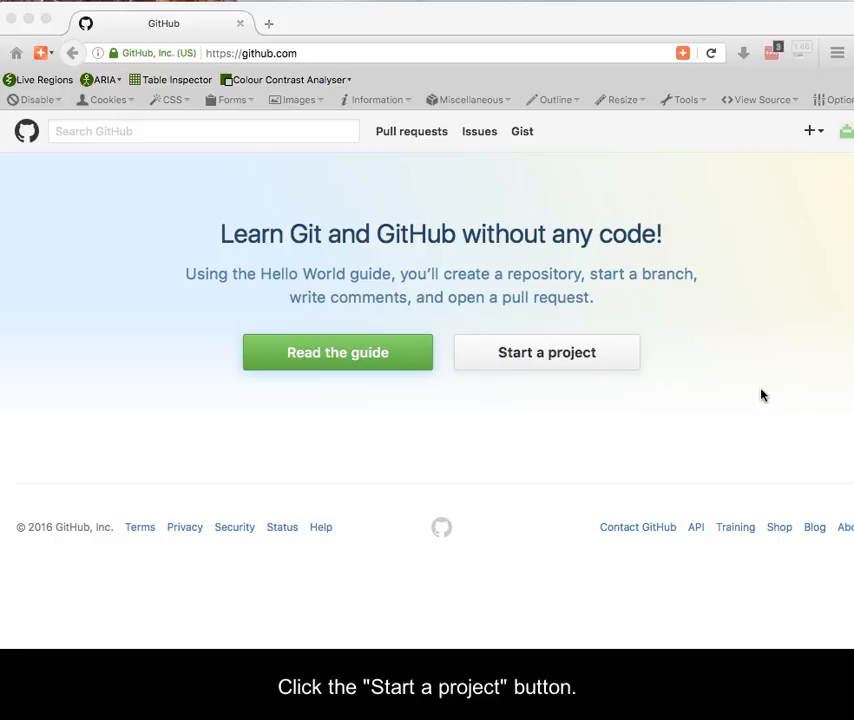
Step: Start a project from the home page to reach the Create a new repository form
left_click(548, 352)
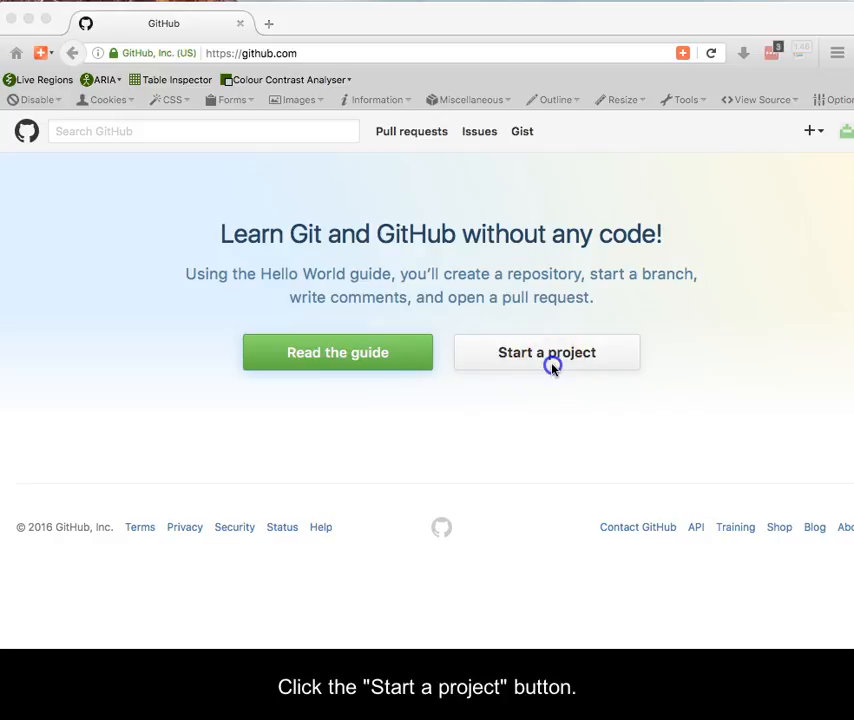
left_click(546, 352)
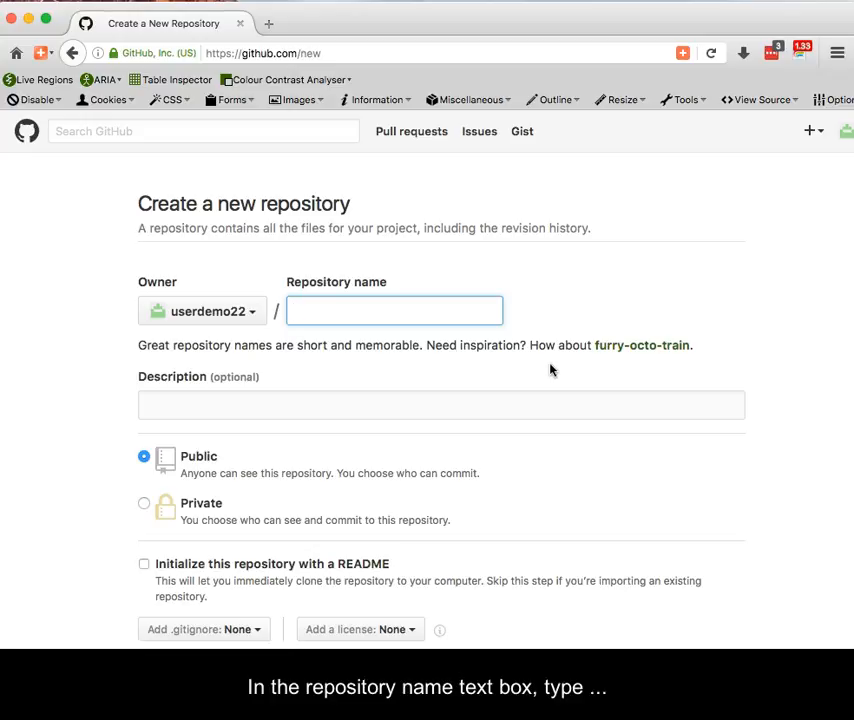
Step: Name the repository userdemo22.github.io, keep it Public and initialize it with a README
left_click(394, 310)
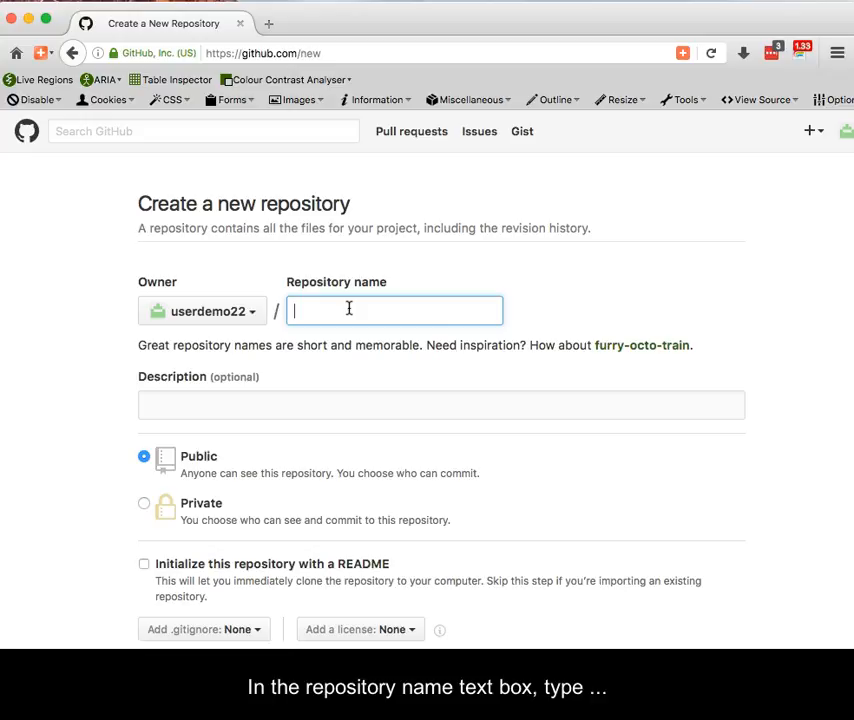
type("userdemo22.github")
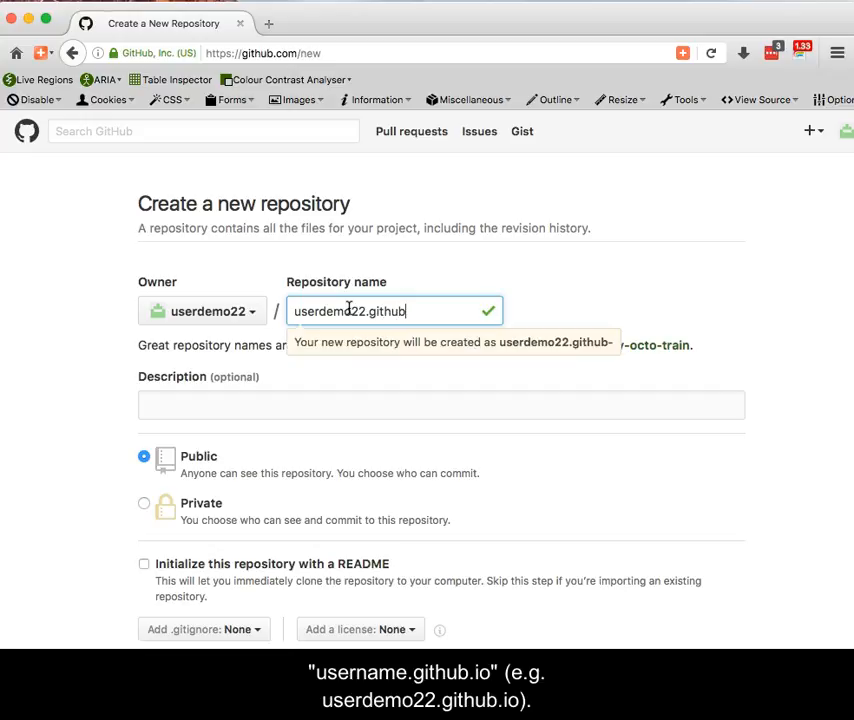
type(".io")
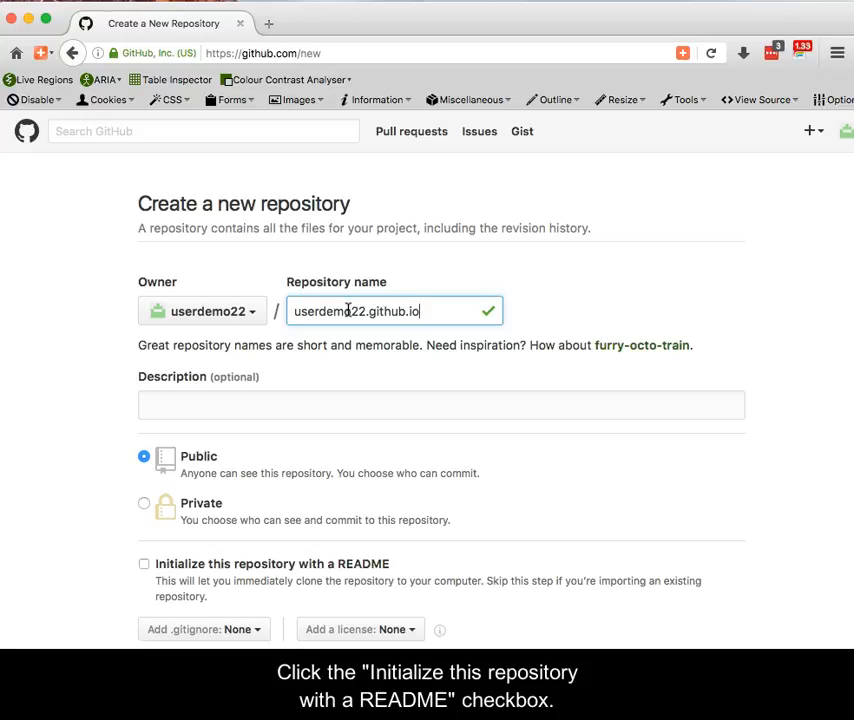
mouse_move(212, 432)
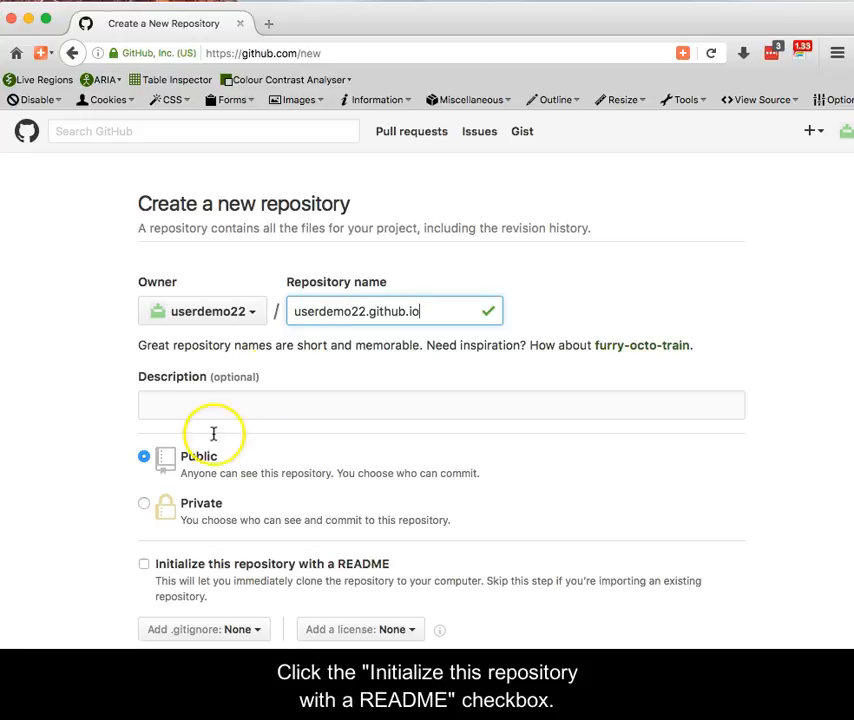
left_click(144, 564)
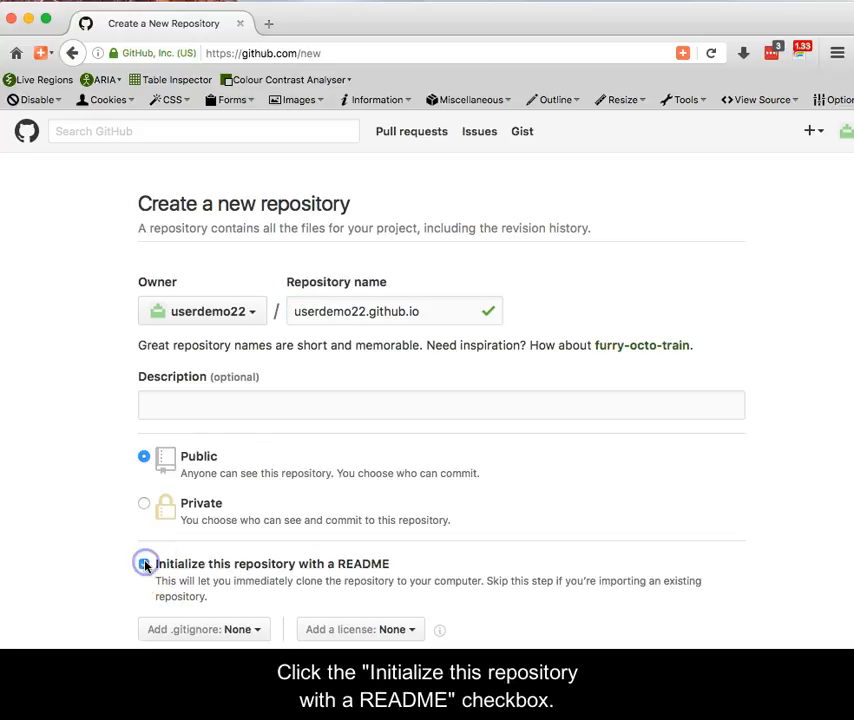
left_click(144, 564)
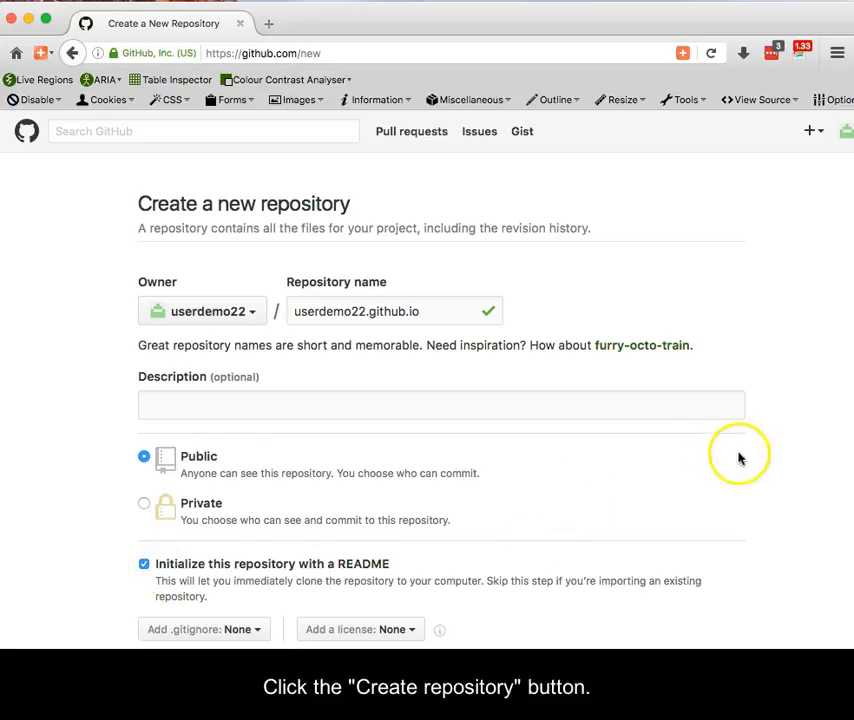
Step: Create the repository, landing on its page showing the initial commit
scroll("down", 3)
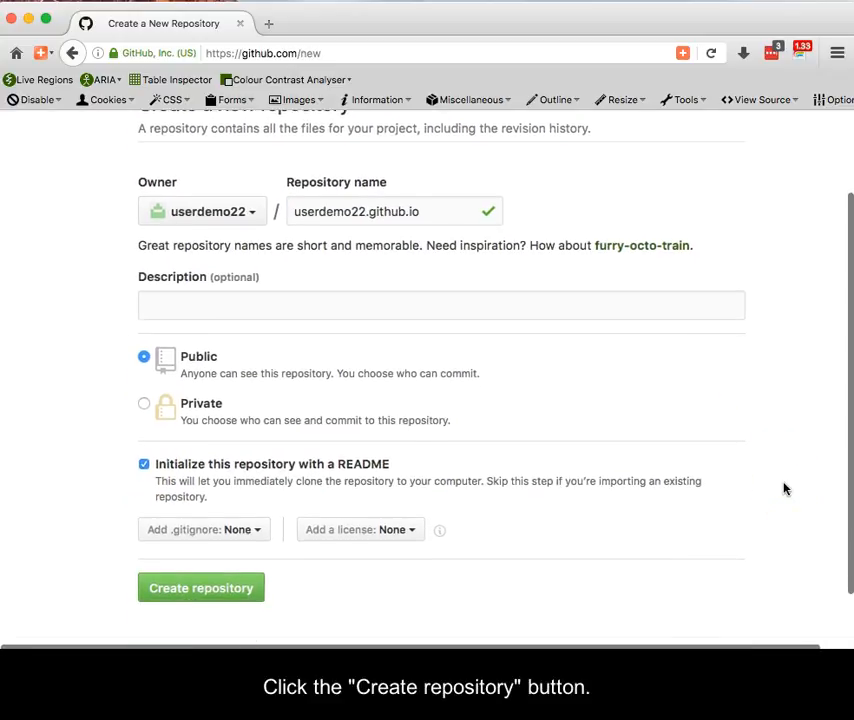
left_click(200, 586)
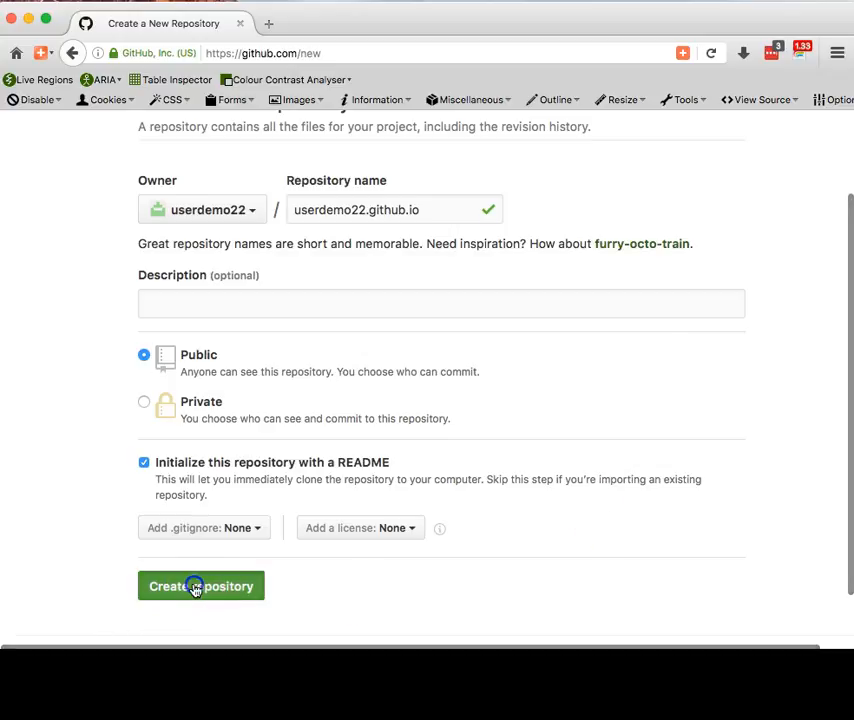
left_click(200, 586)
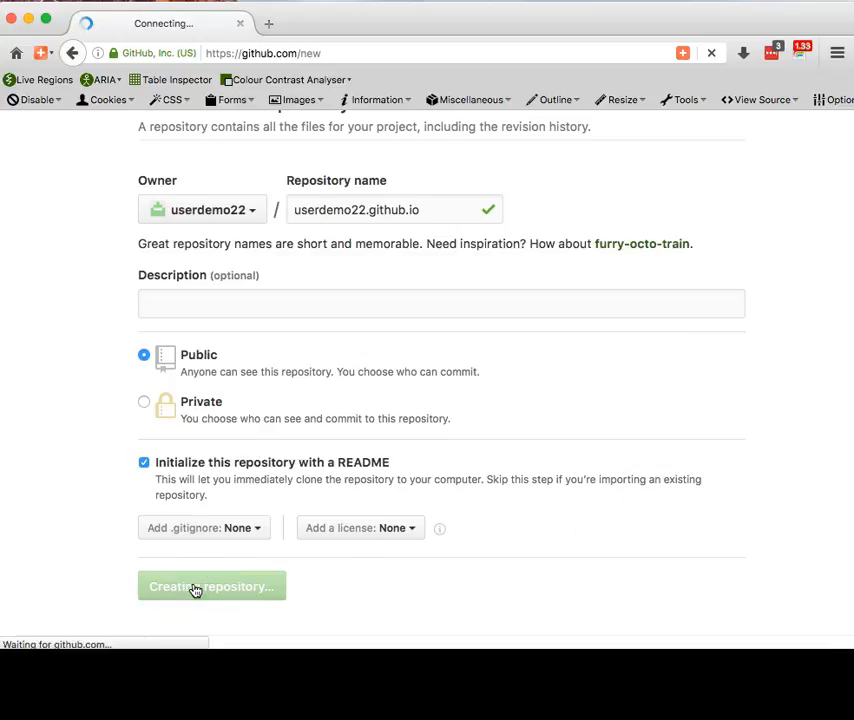
left_click(210, 586)
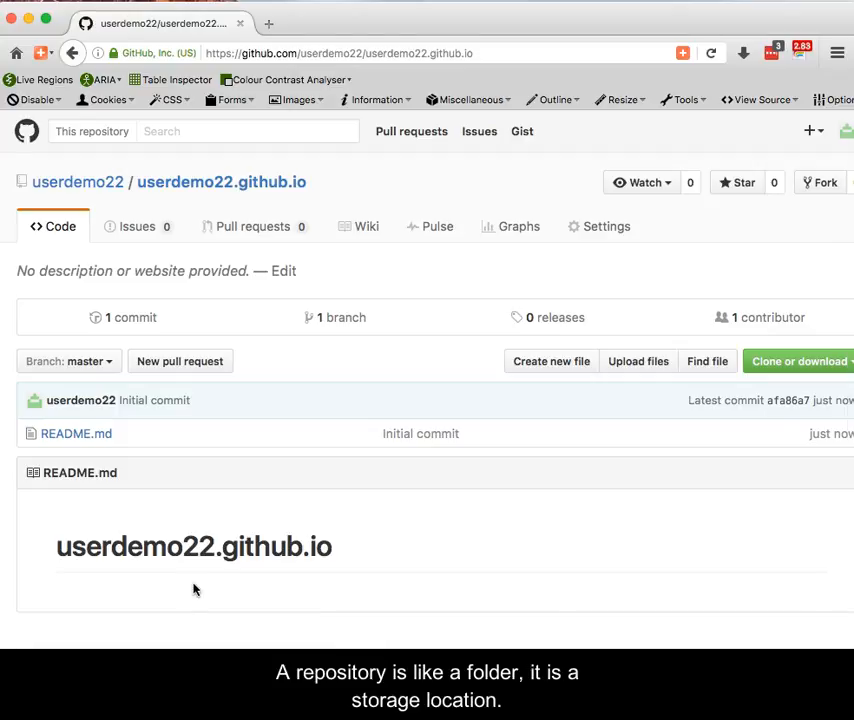